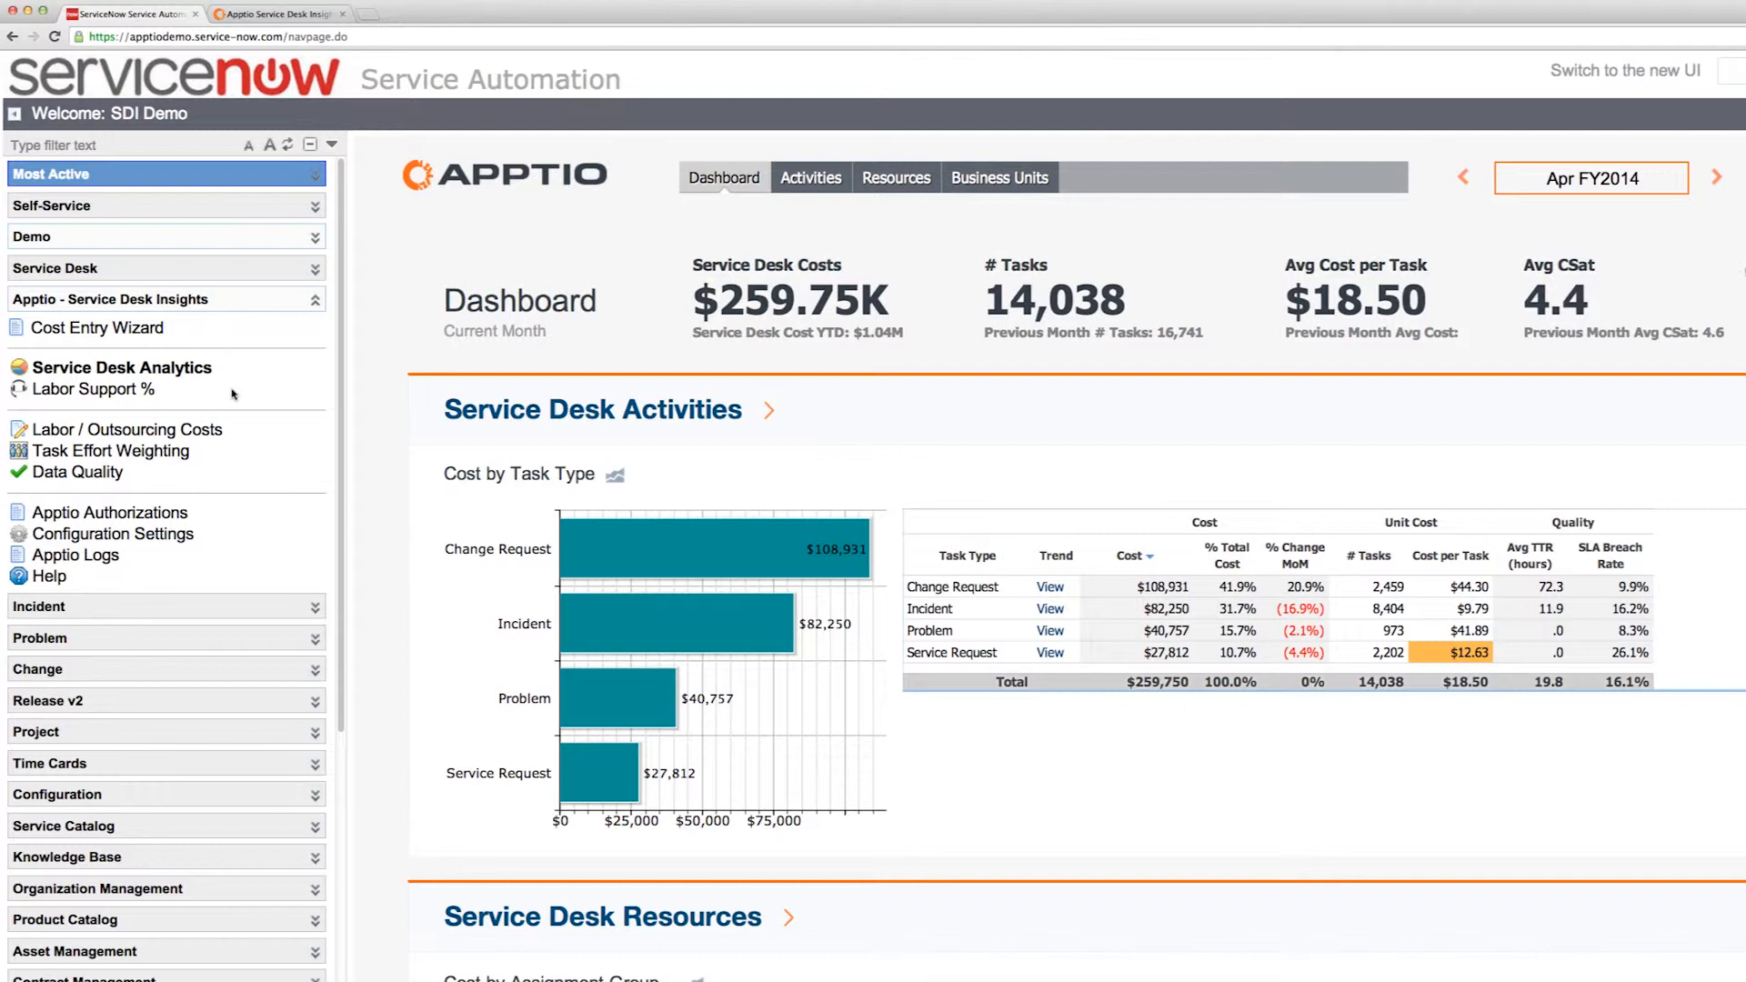
pyautogui.moveTo(274, 418)
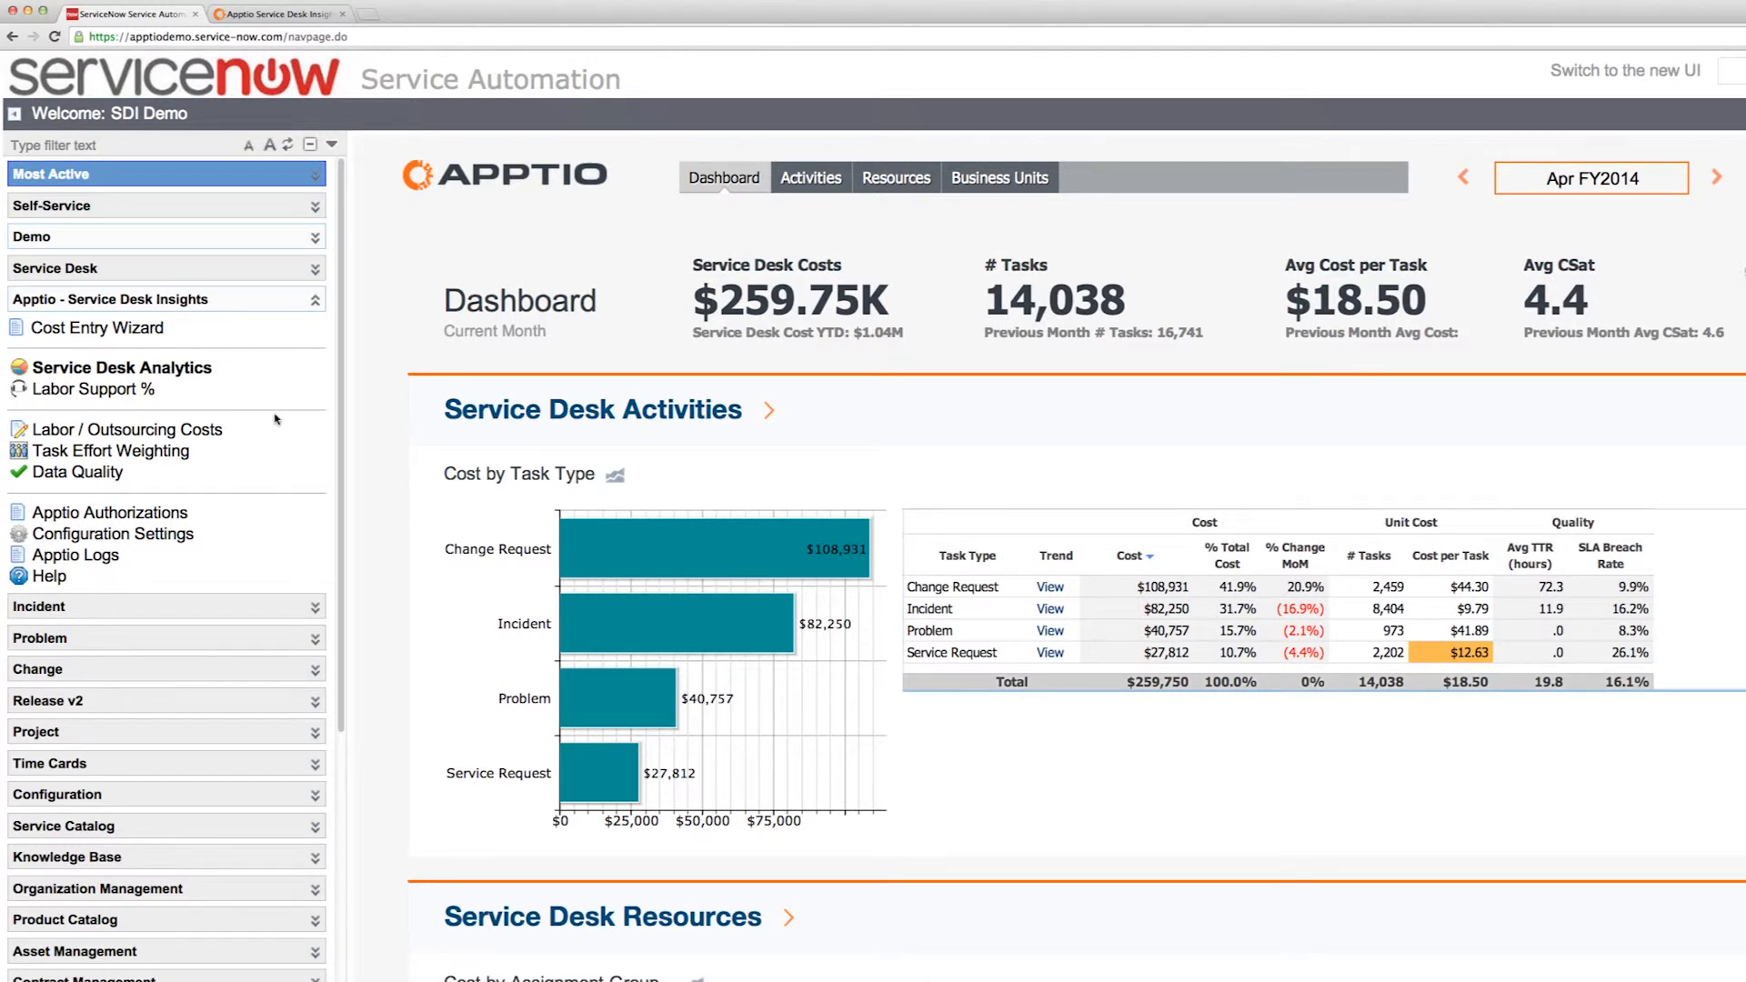
pyautogui.moveTo(246, 375)
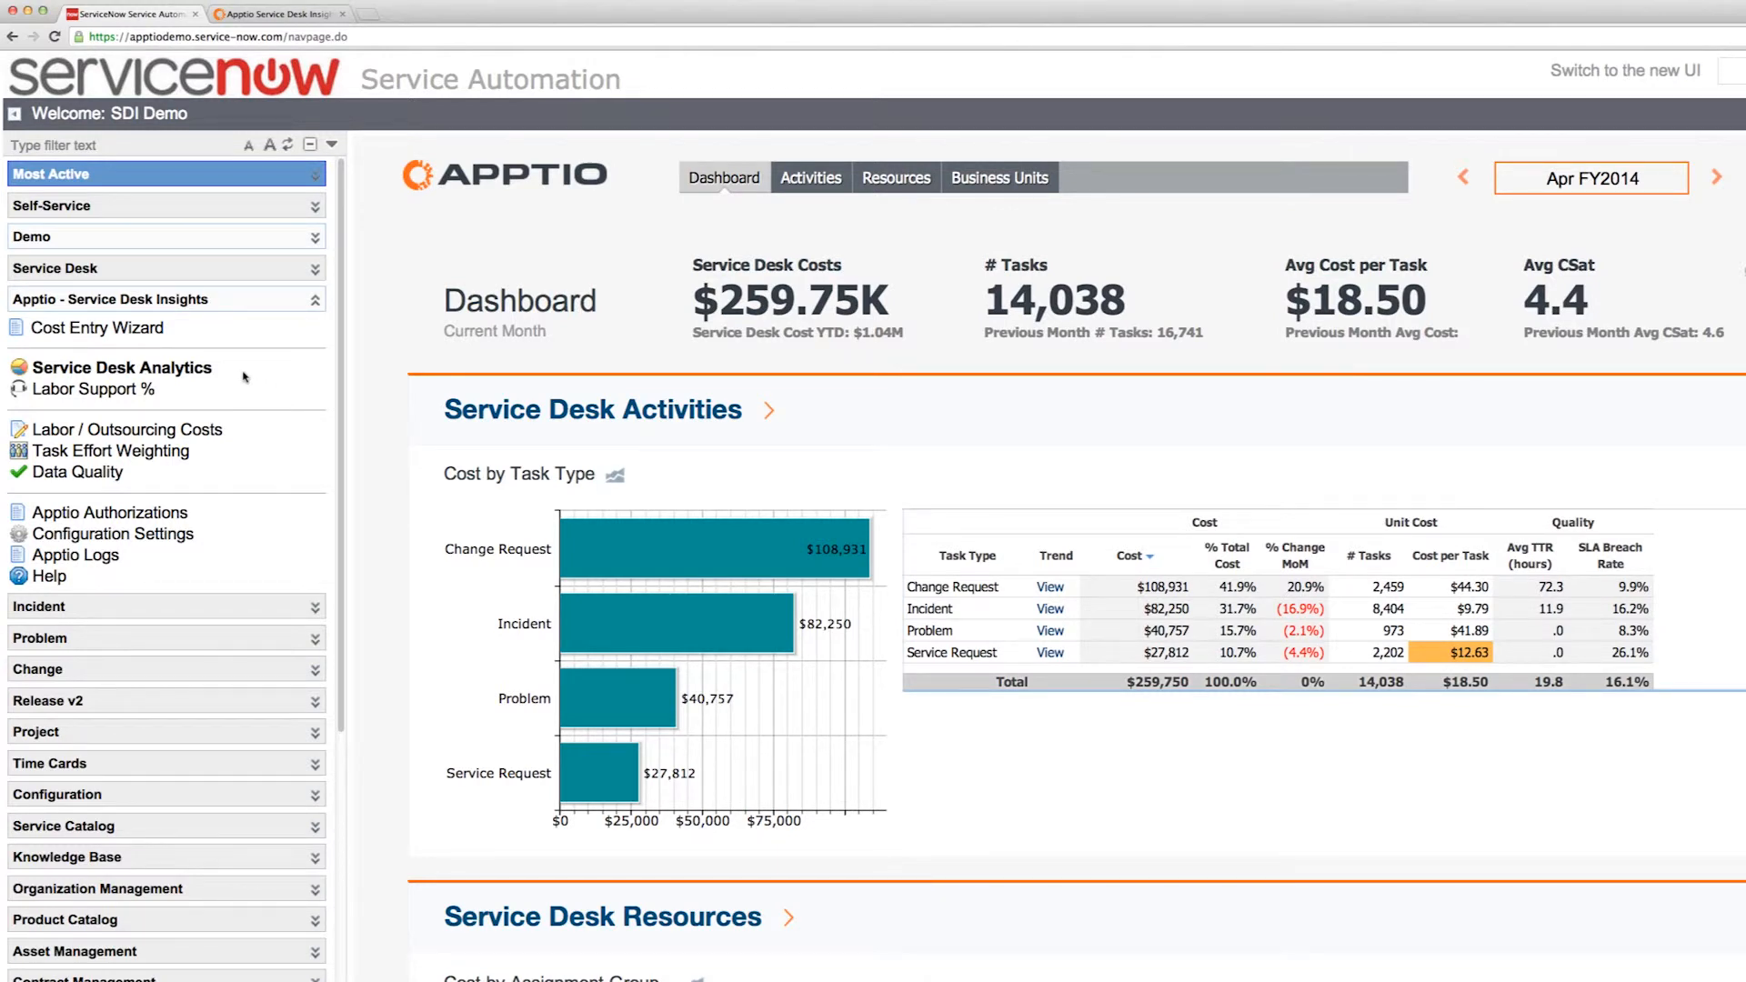
# View the Apptio 30-day free trial sign-up page, then return to the ServiceNow dashboard
pyautogui.click(272, 13)
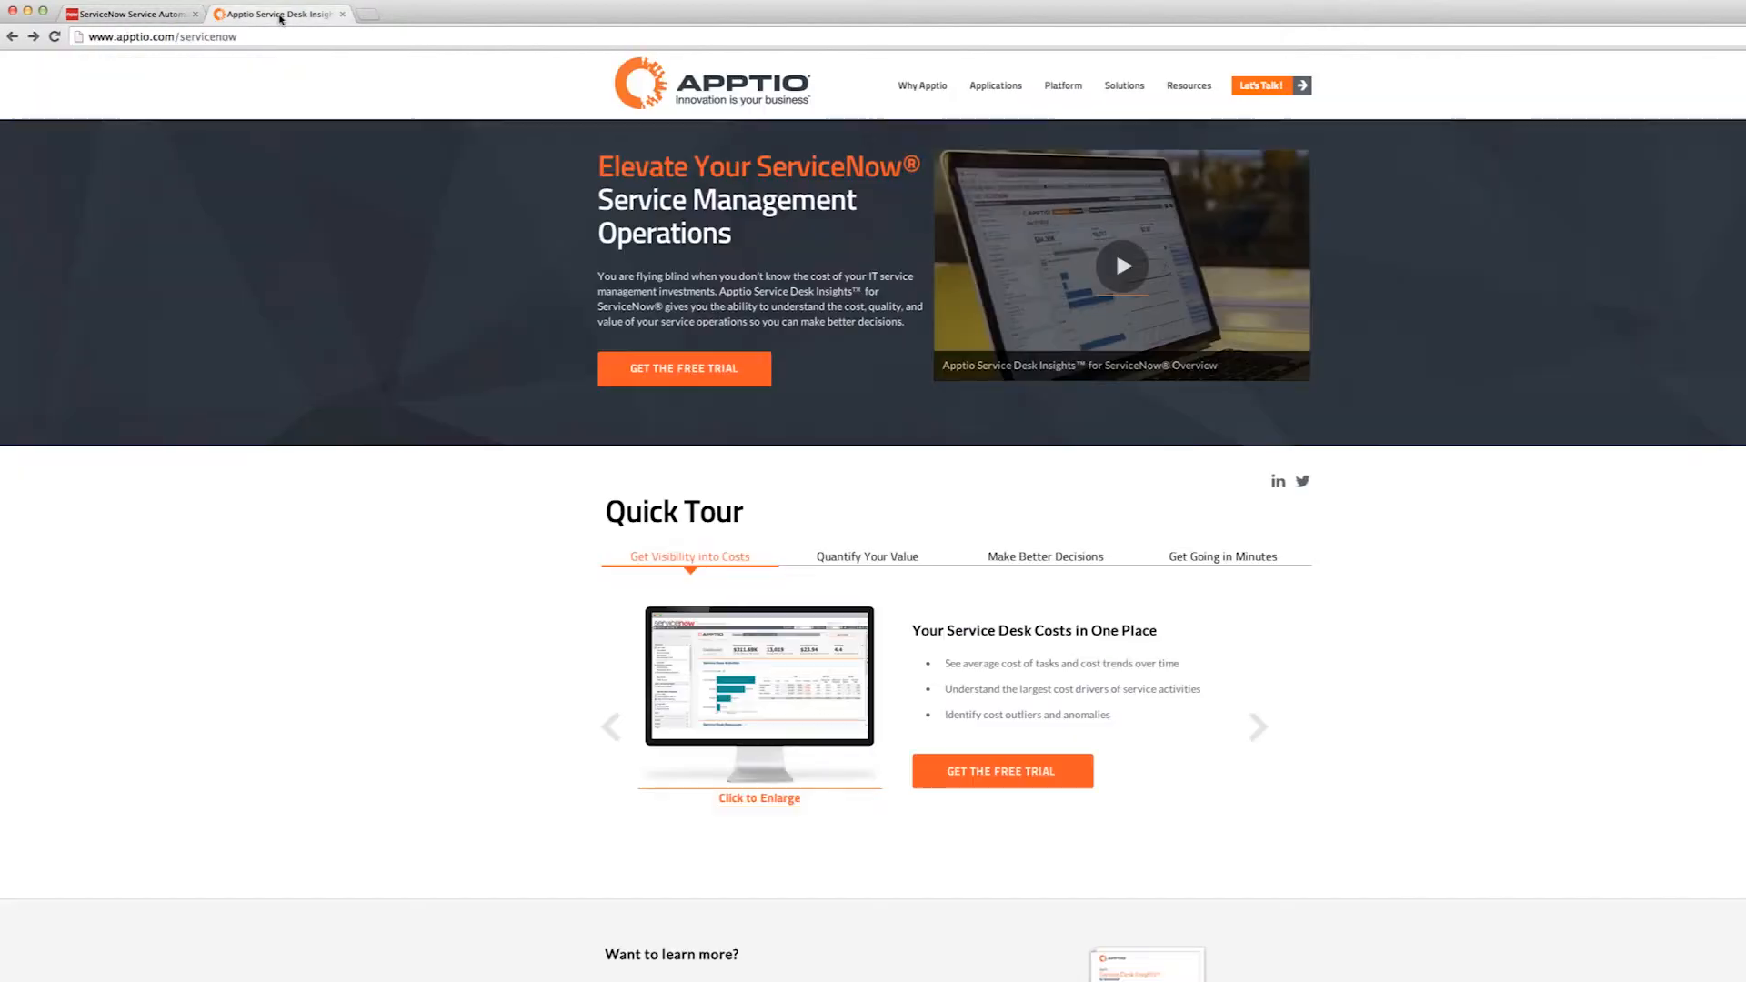
pyautogui.moveTo(321, 148)
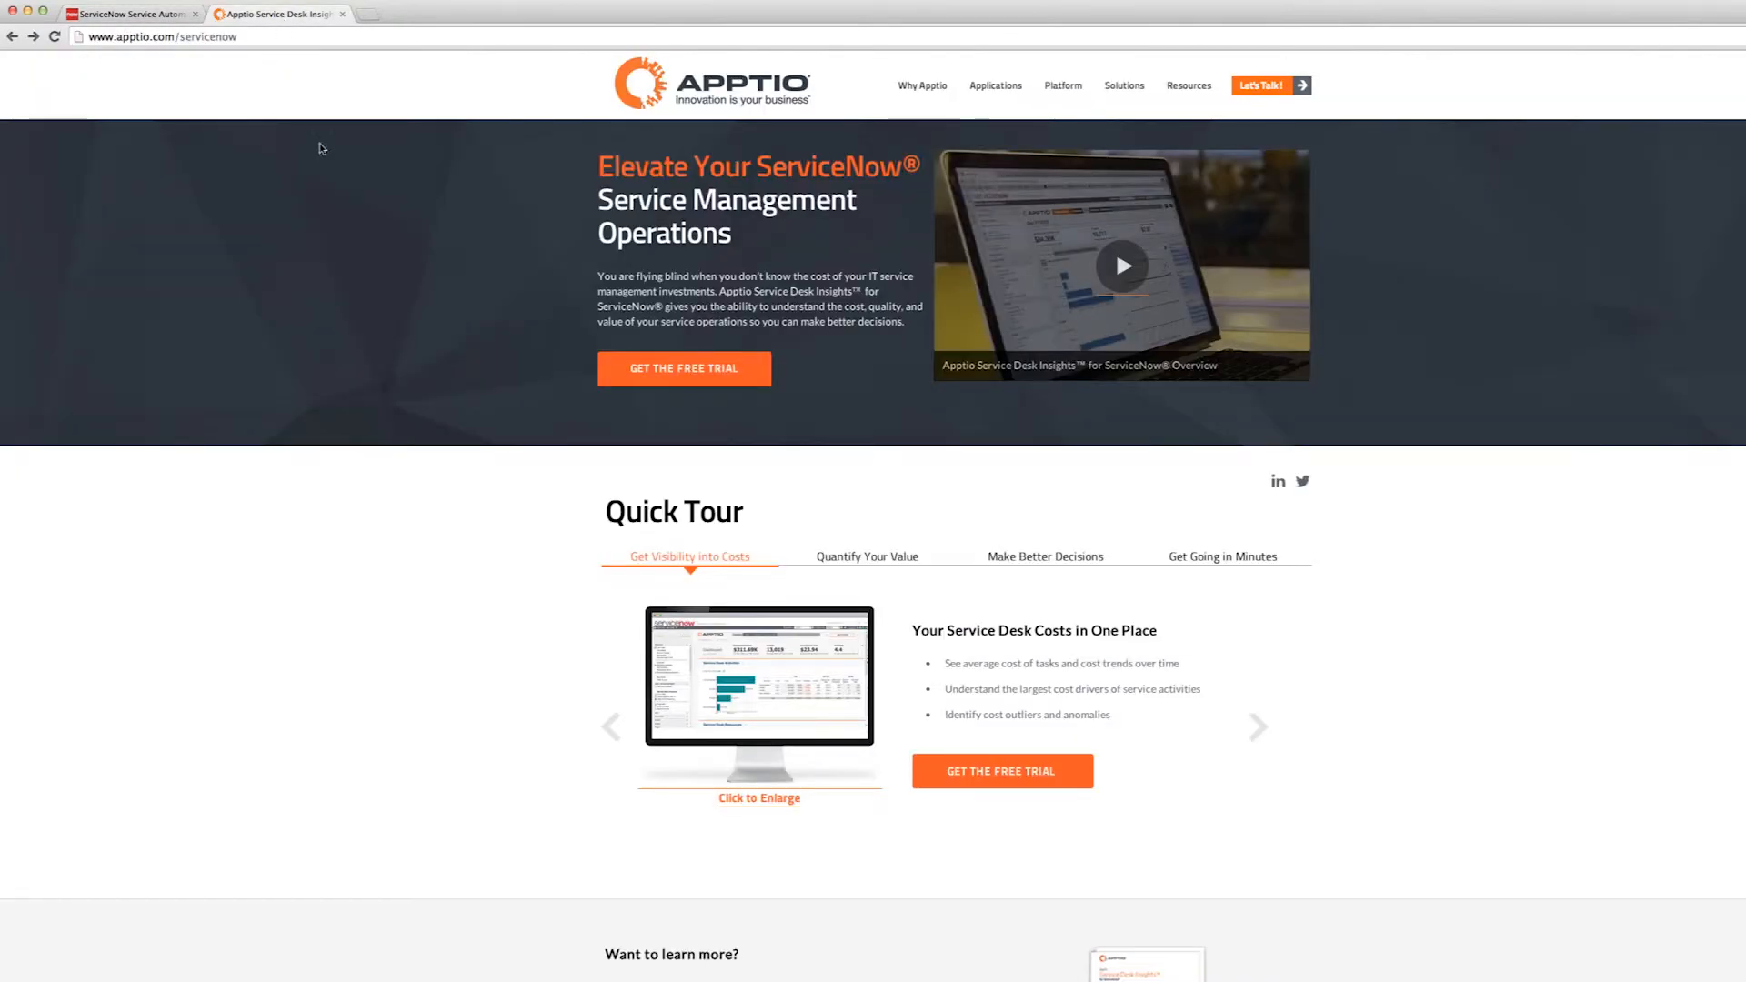
pyautogui.click(684, 369)
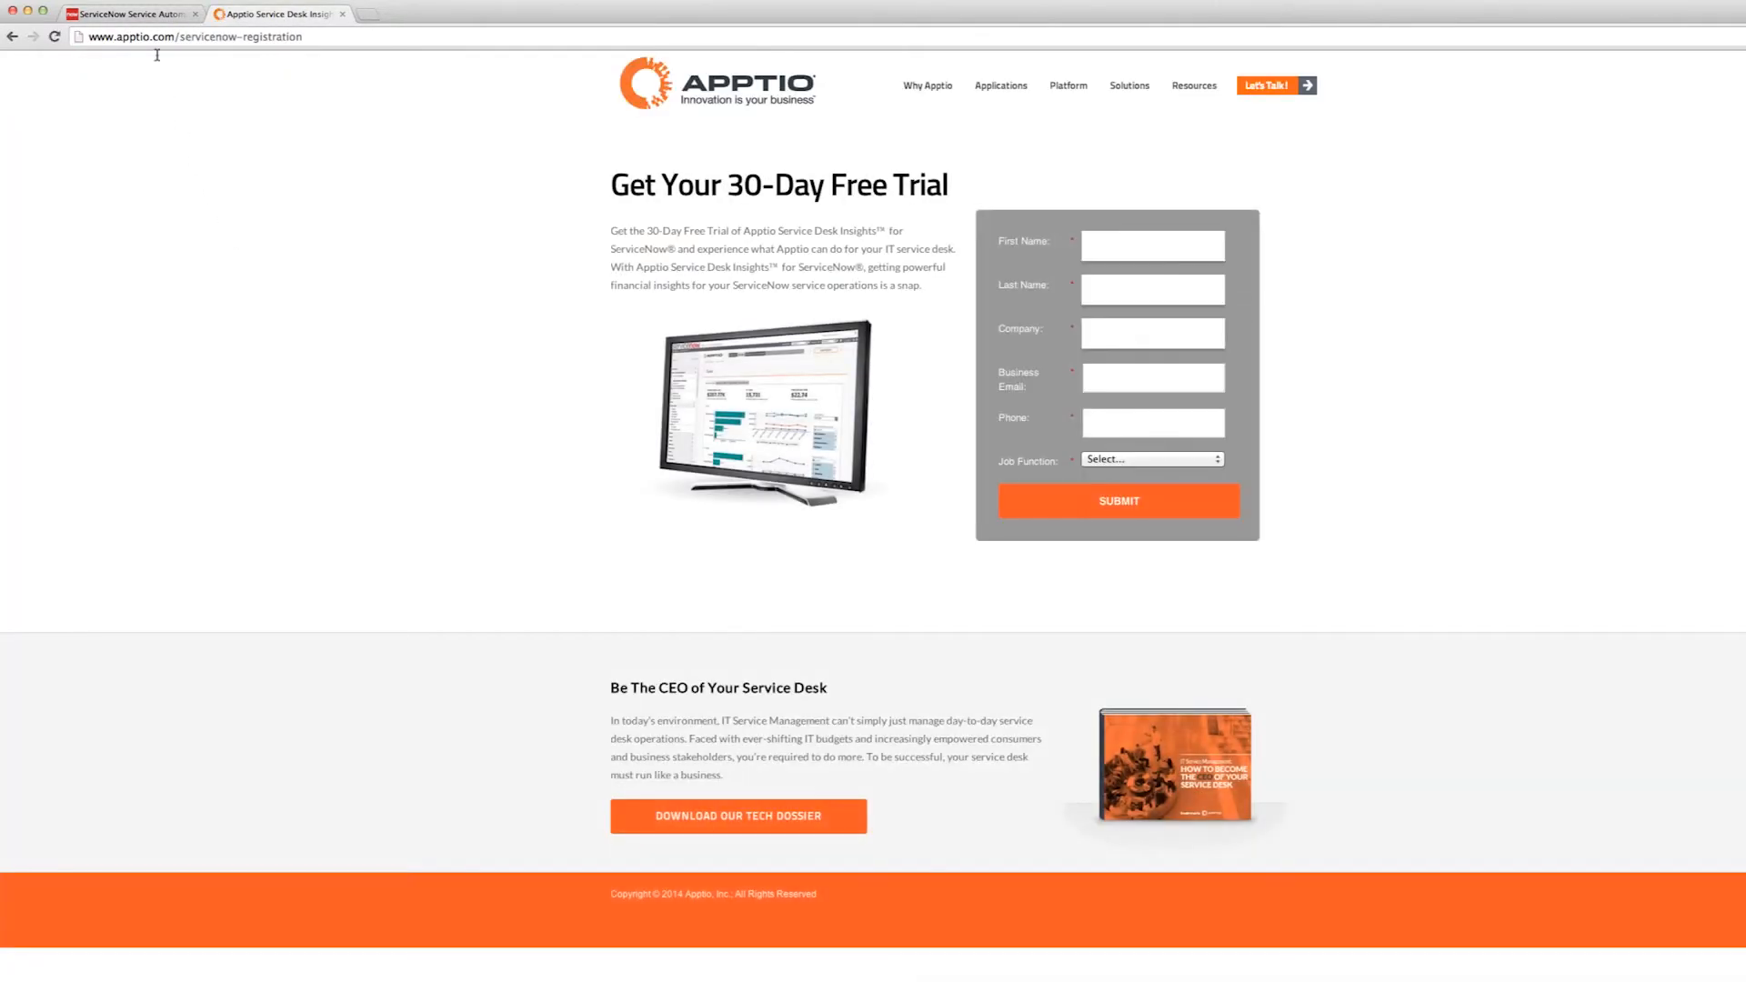
pyautogui.click(127, 13)
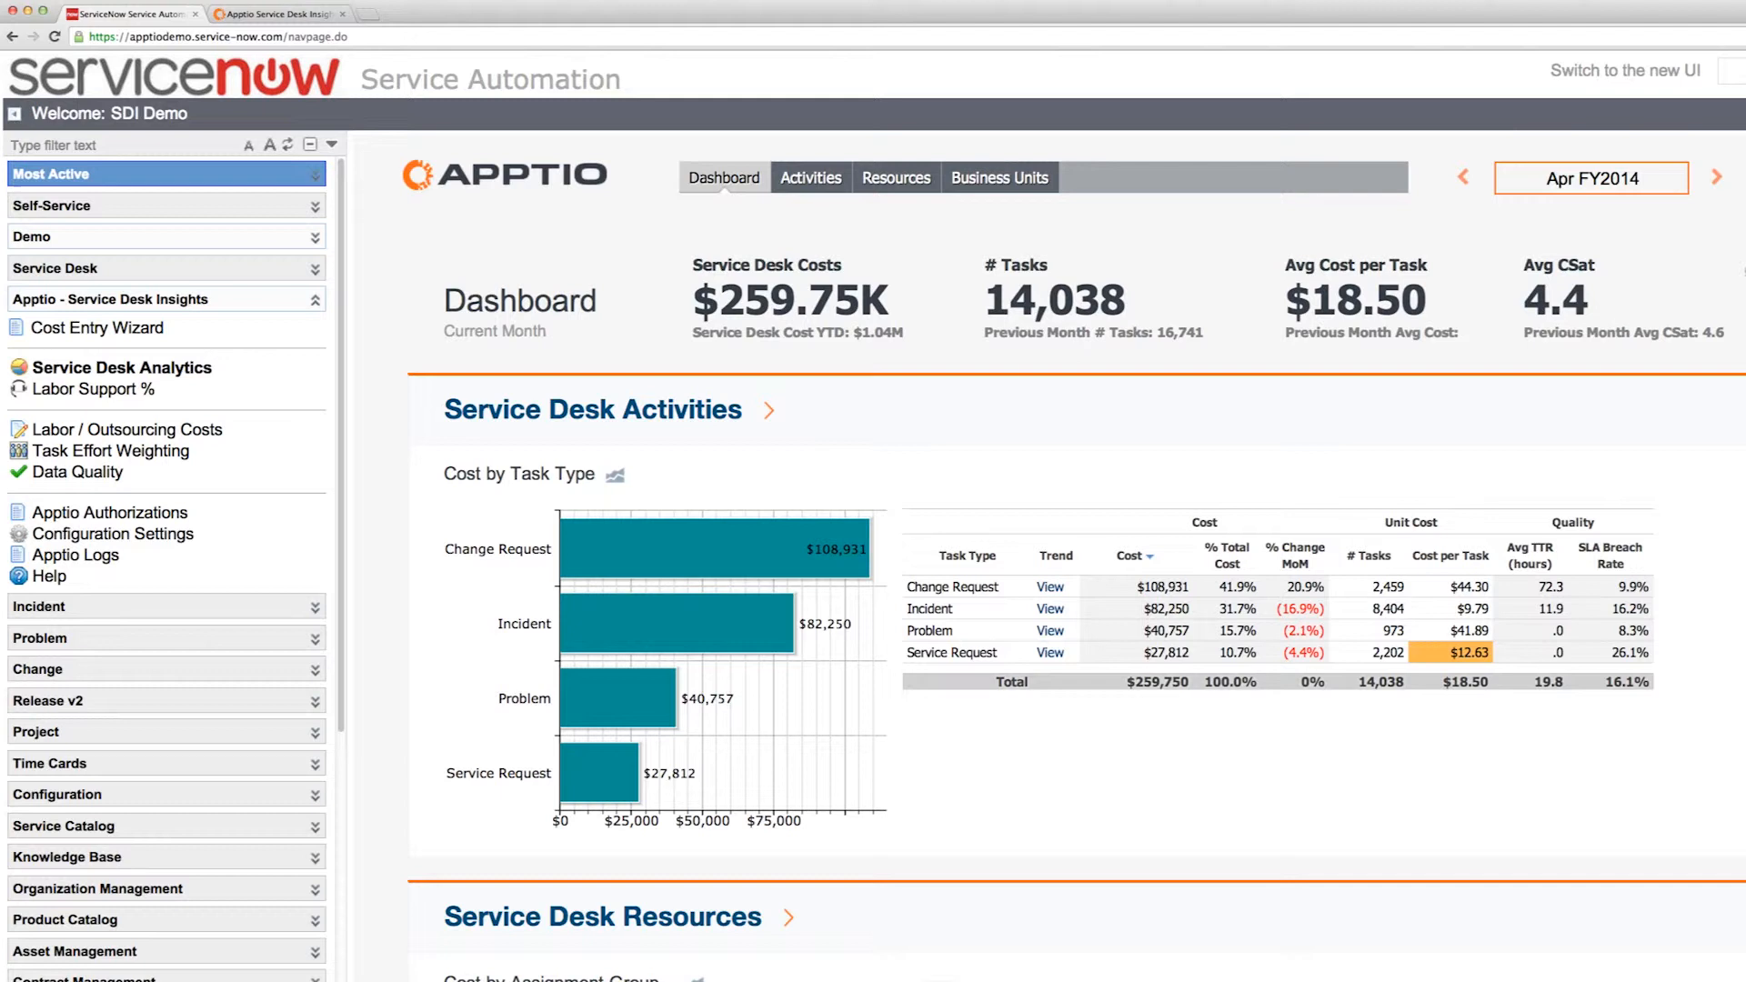
# Scroll to the Service Desk Resources cost-by-assignment-group chart and table
pyautogui.scroll(-3)
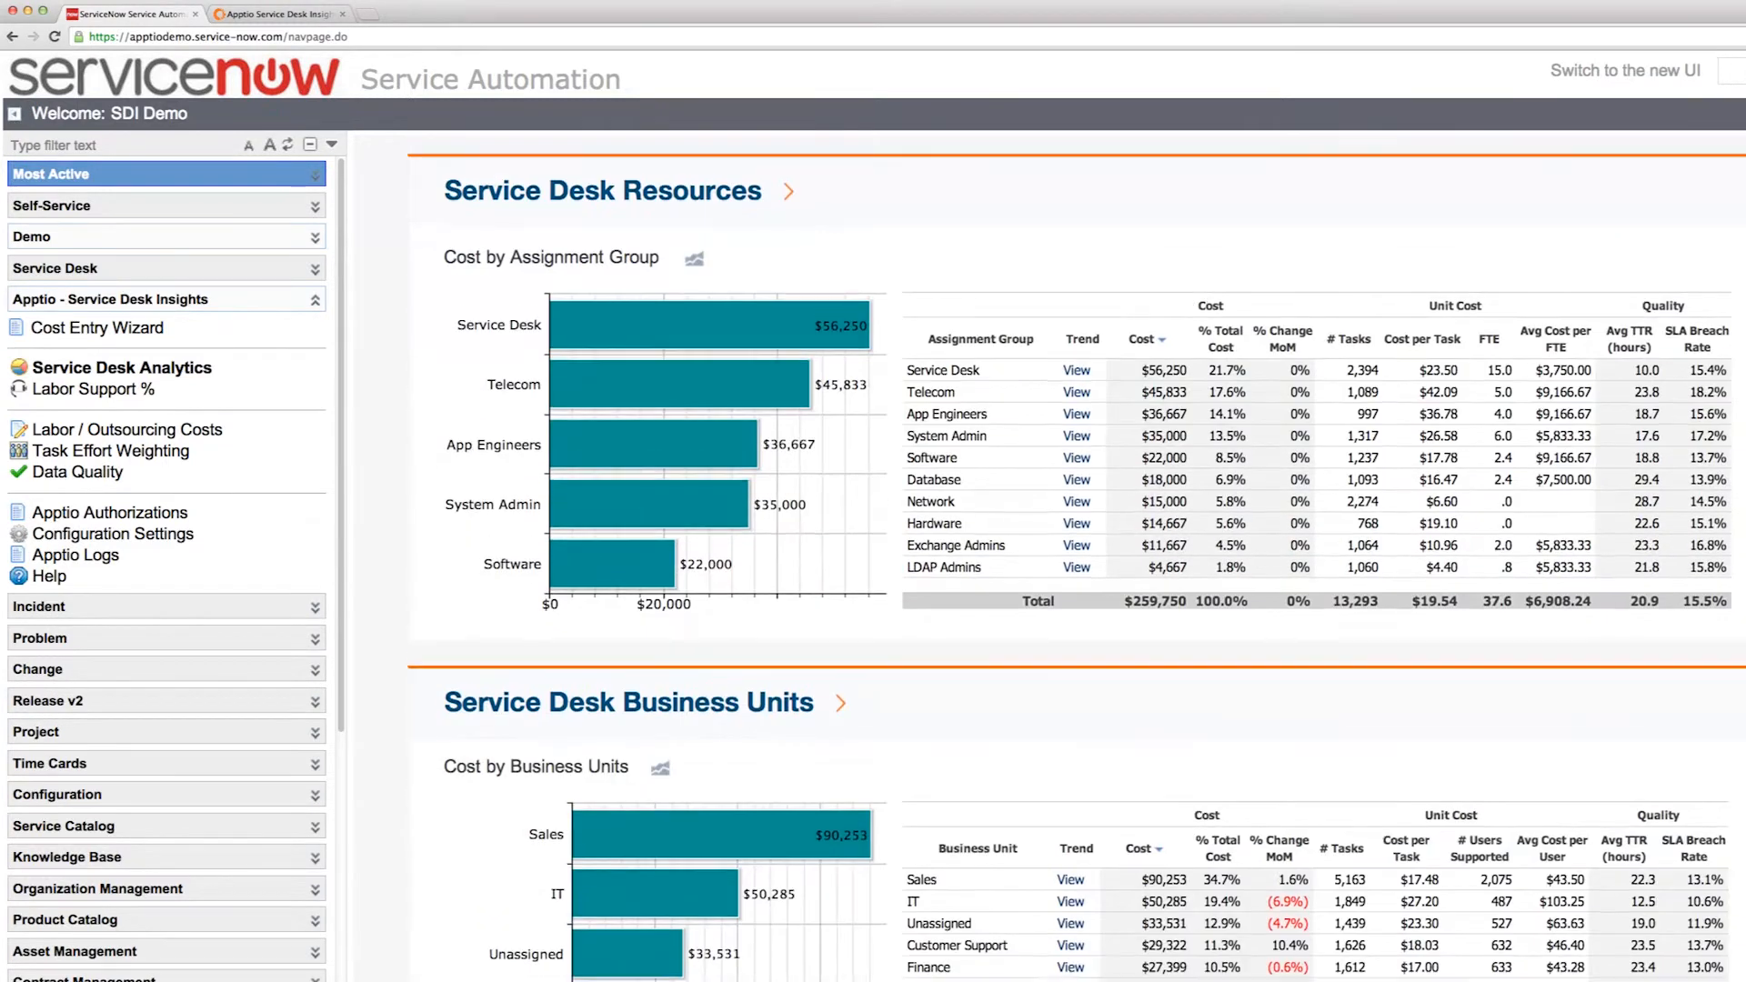
pyautogui.moveTo(608, 564)
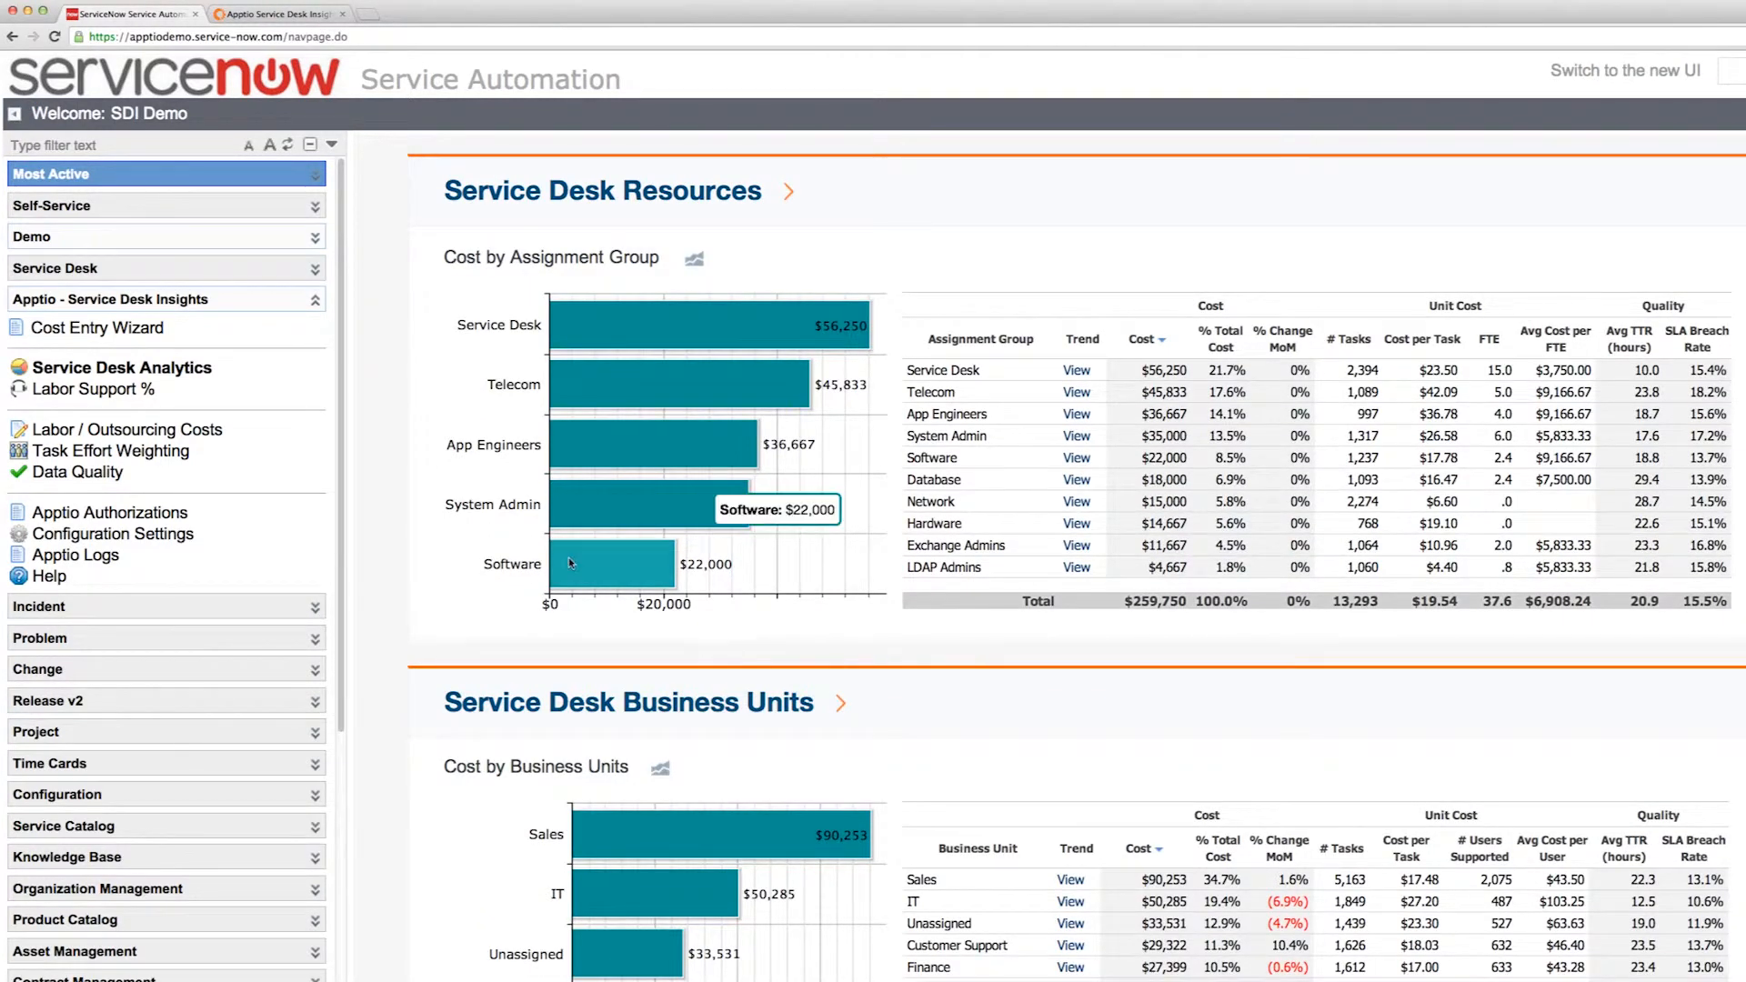
pyautogui.moveTo(633, 375)
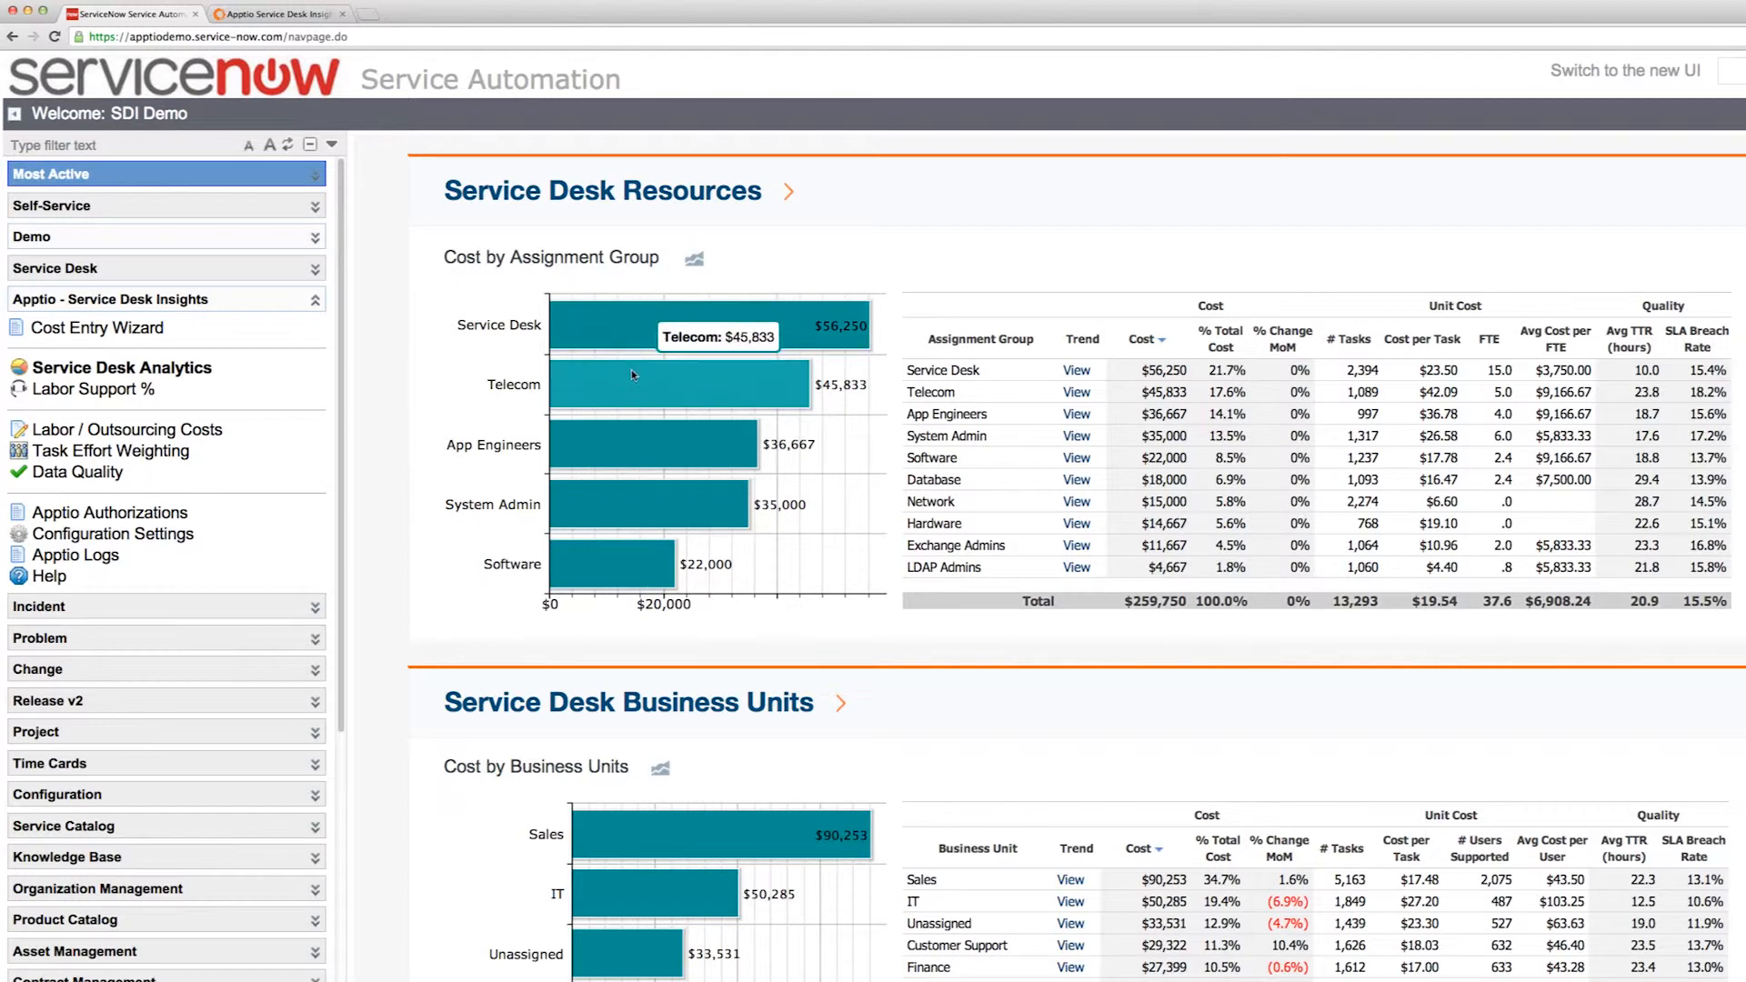
pyautogui.moveTo(633, 383)
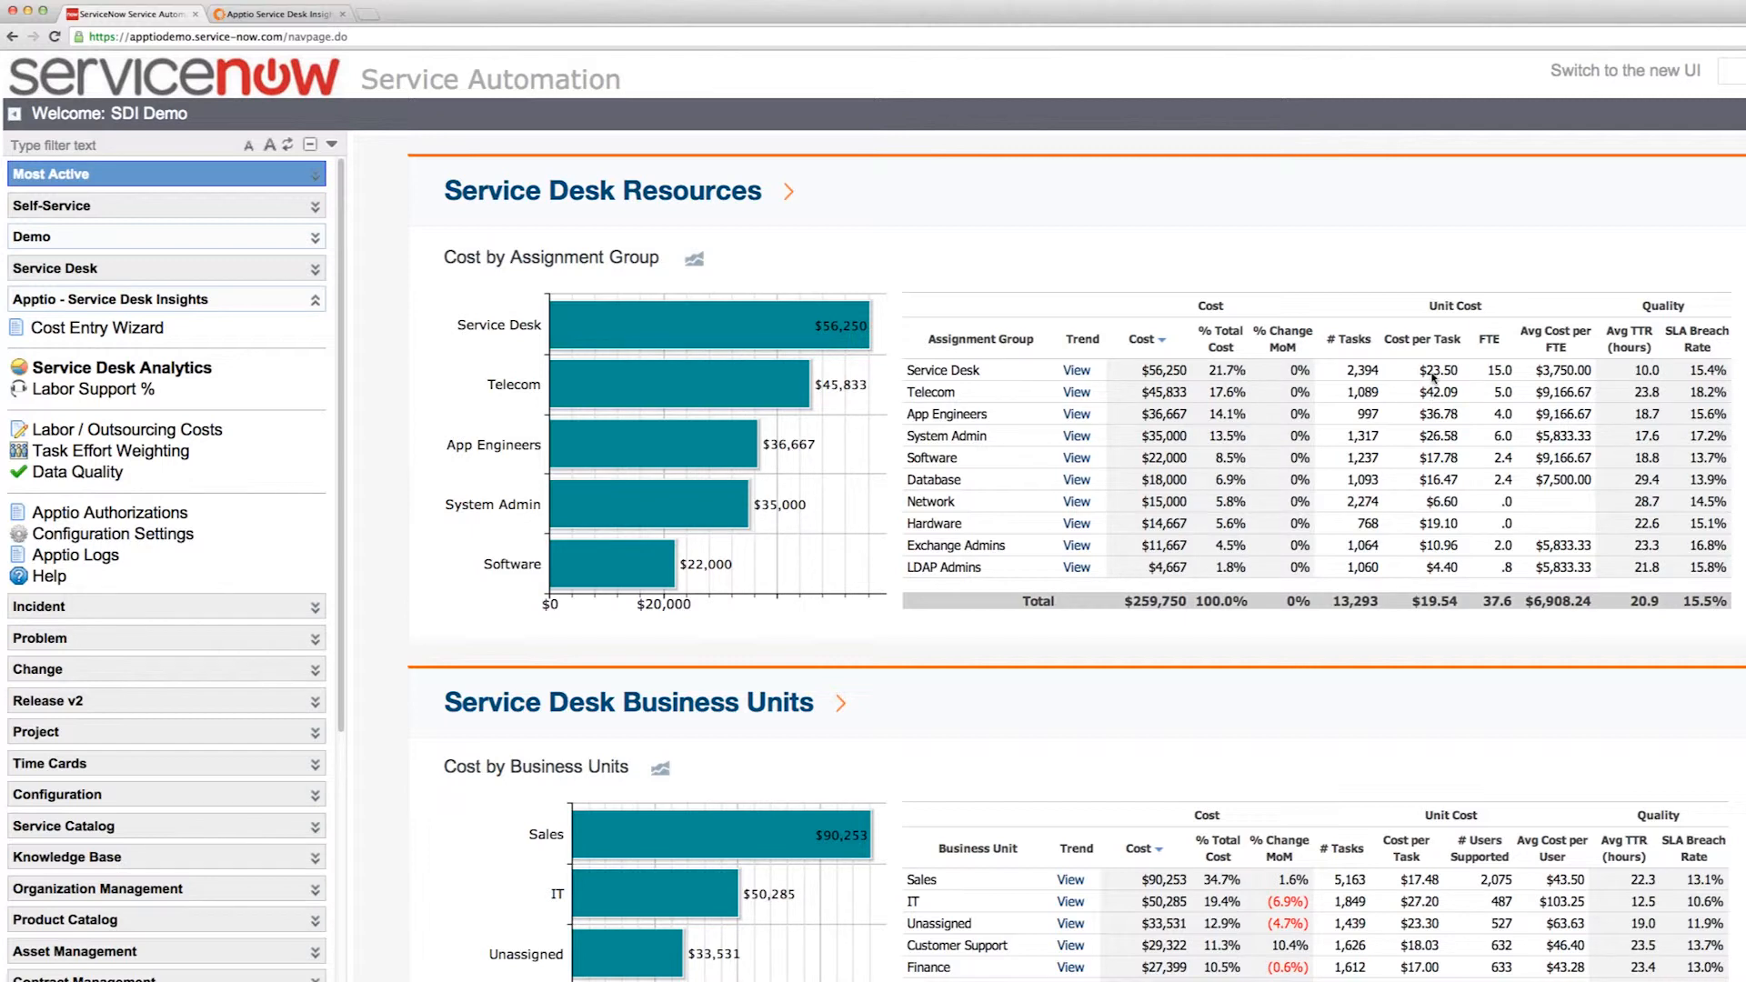
pyautogui.moveTo(828, 280)
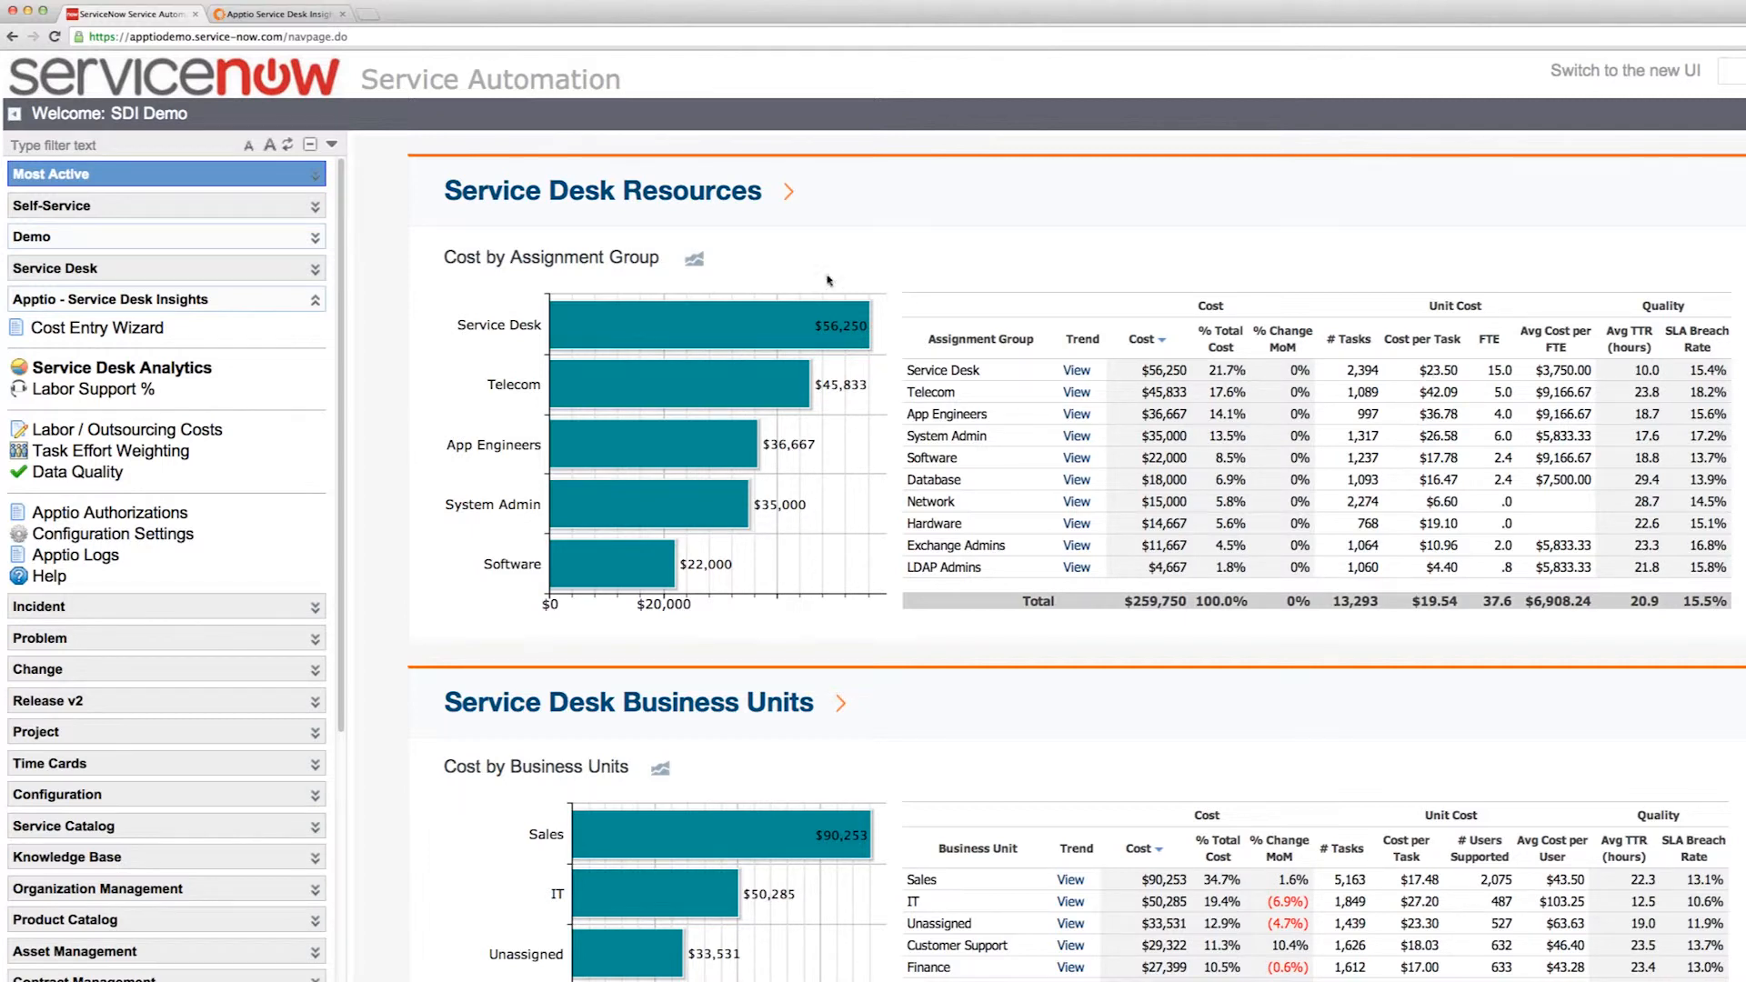
# Go to the Resources page with top resource costs and average cost per FTE by assignment group
pyautogui.click(786, 191)
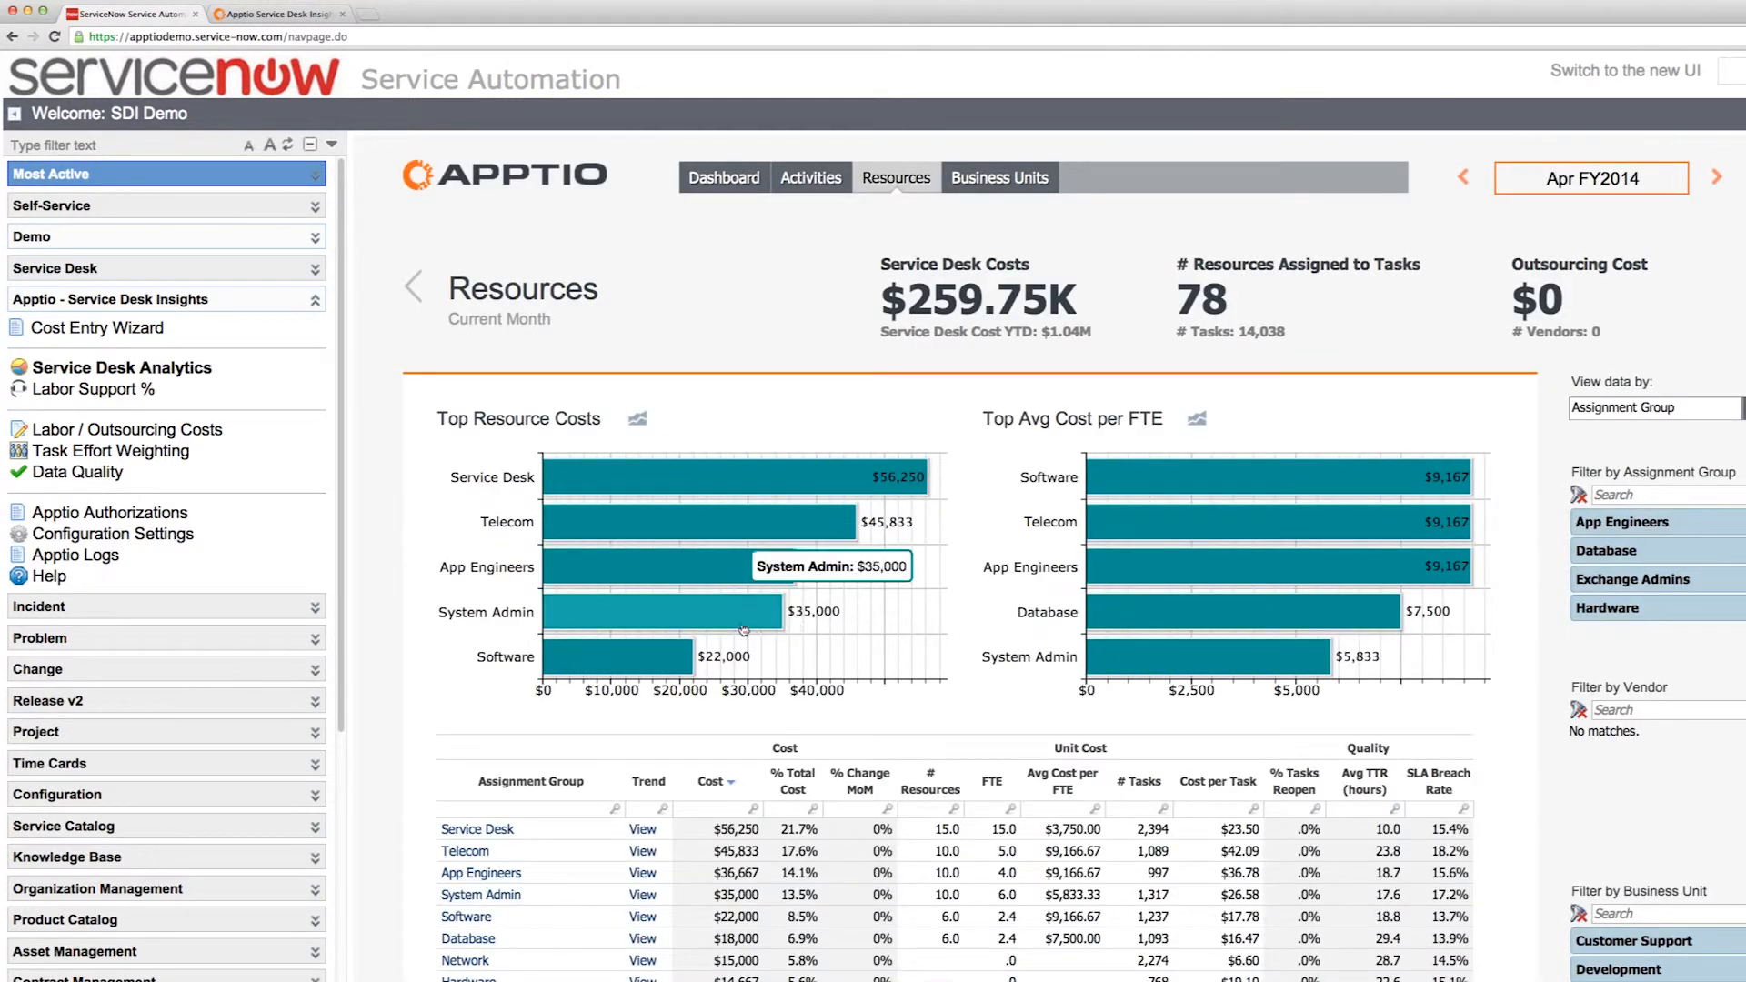
pyautogui.moveTo(763, 494)
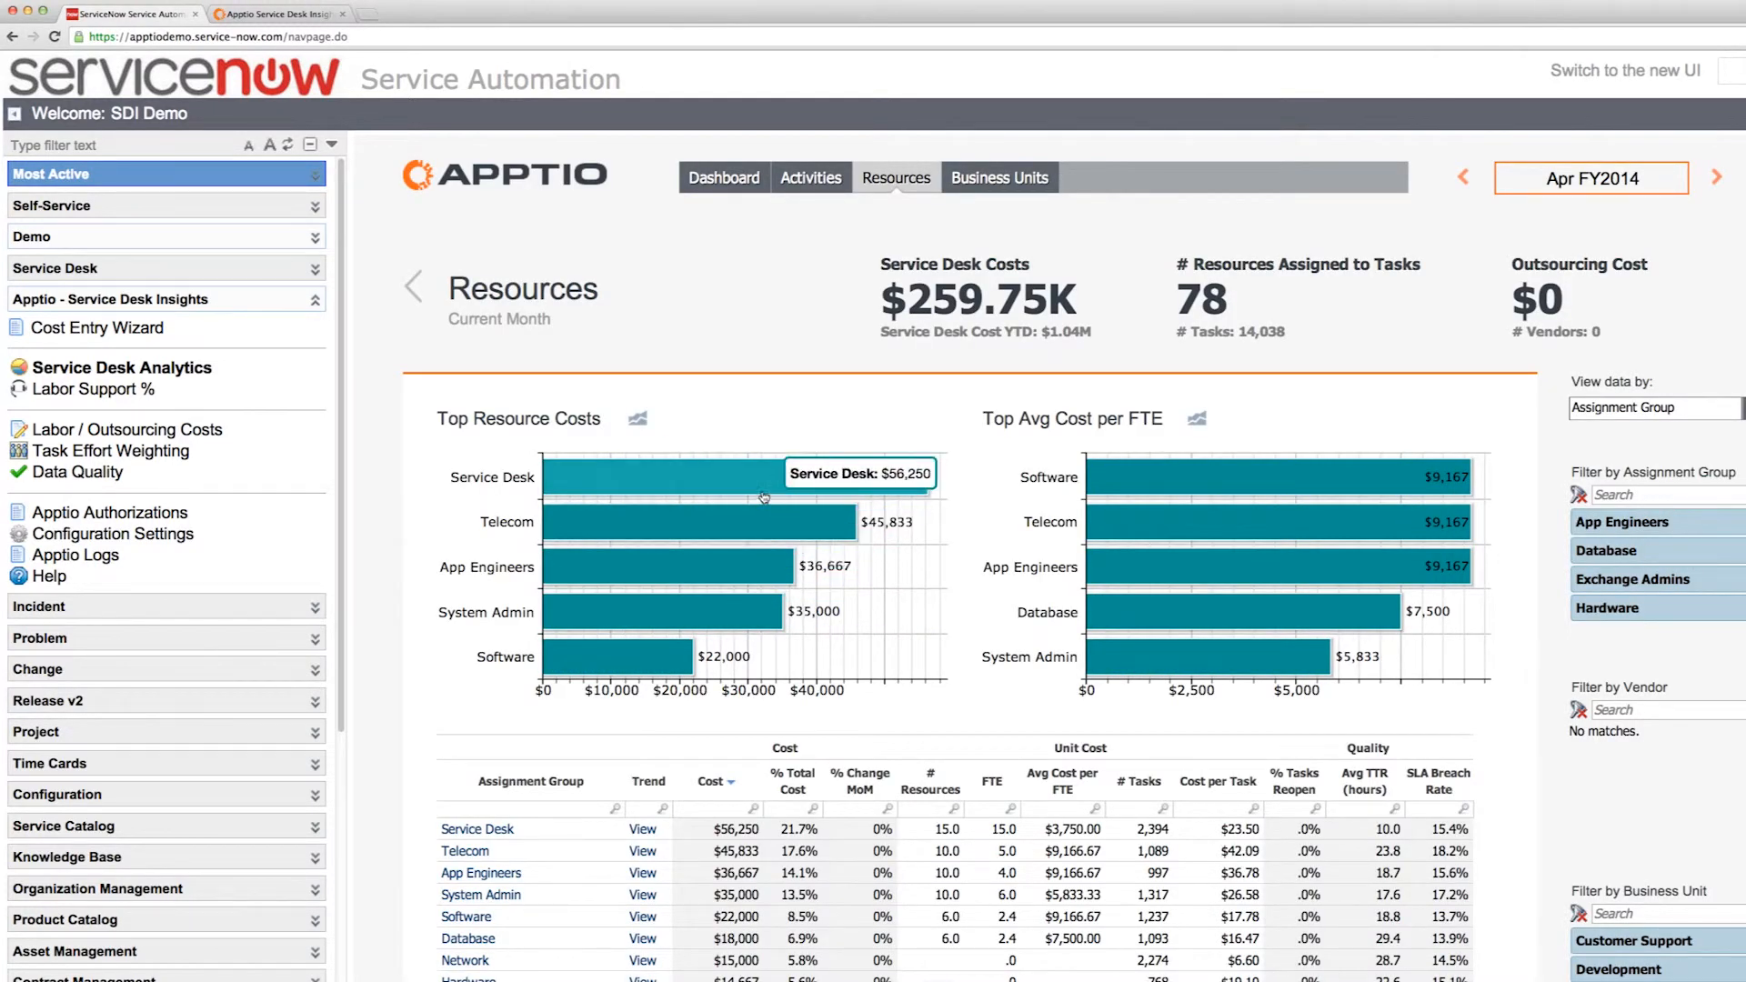